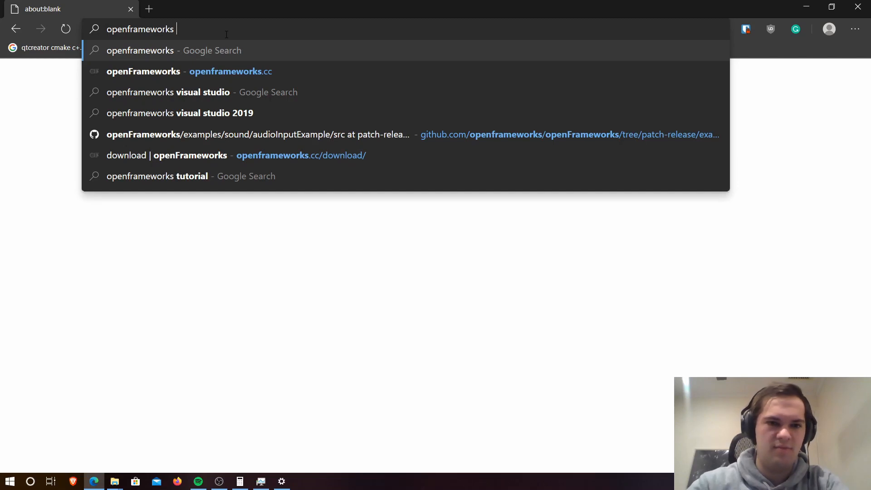
# Search Google for 'openframeworks visual studio' and choose the Visual Studio 2017 plugin result.
pyautogui.click(168, 93)
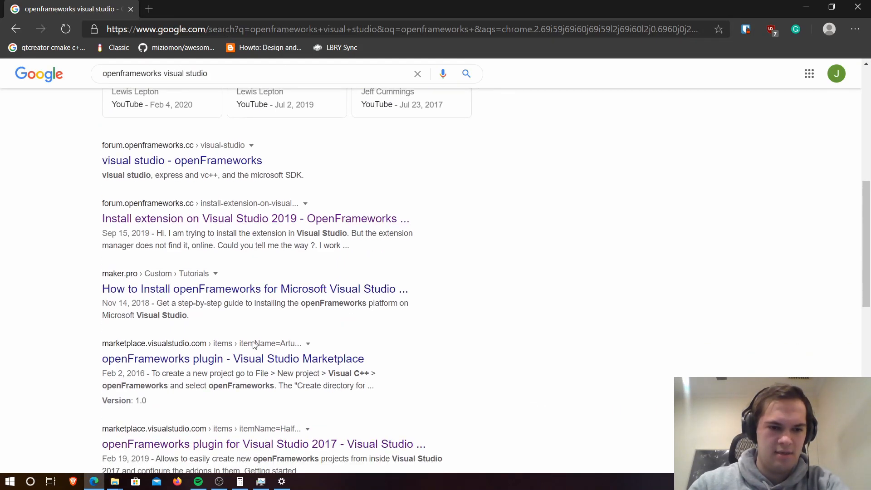
pyautogui.click(263, 444)
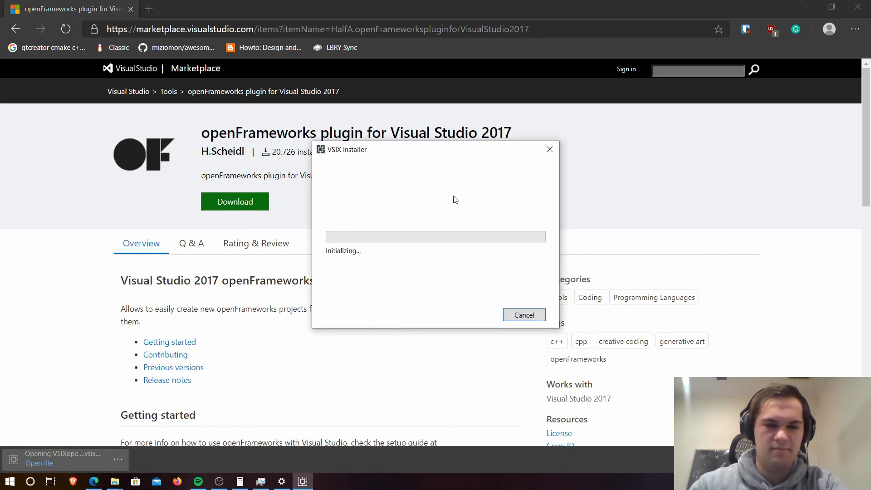
pyautogui.moveTo(409, 257)
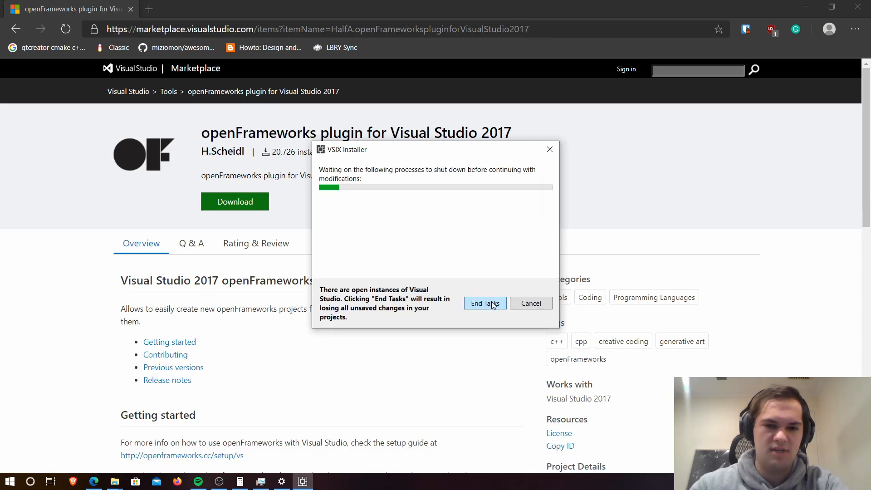
# End the running Visual Studio tasks so the VSIX plugin installation continues.
pyautogui.click(485, 303)
pyautogui.write('o')
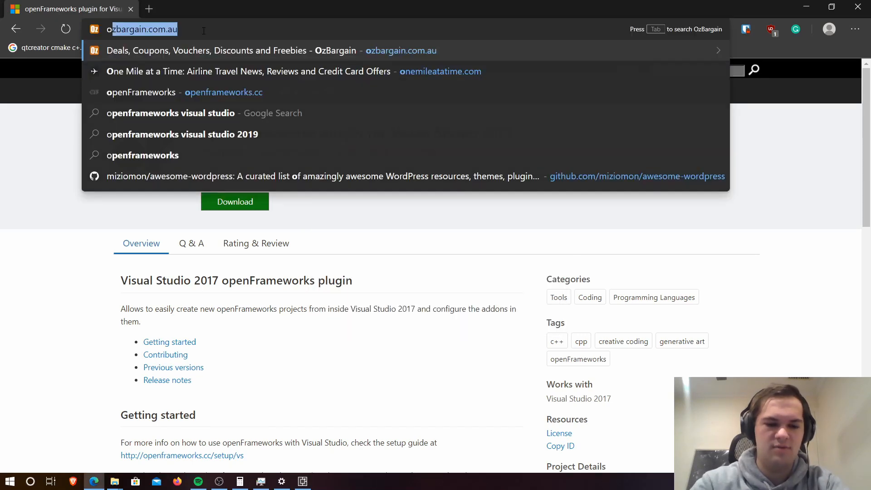
# Go to openframeworks.cc's download page for release 0.11.0 and dismiss the donation pop-up.
pyautogui.click(142, 93)
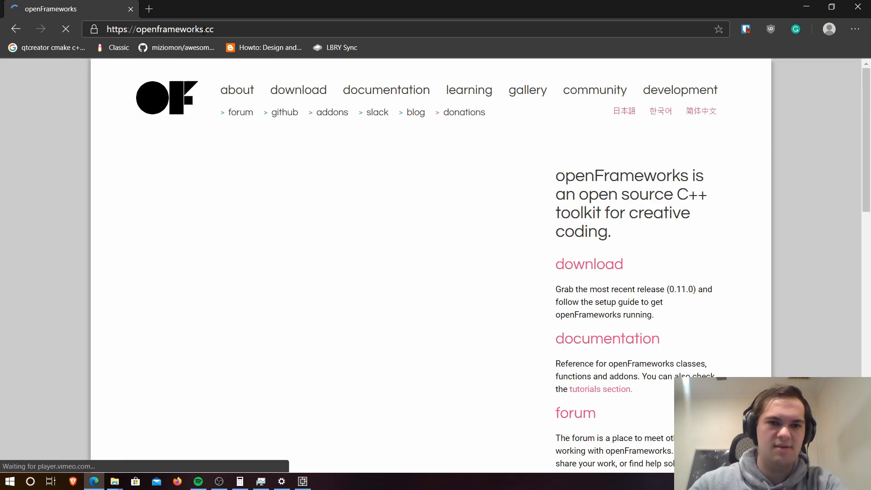
pyautogui.click(298, 90)
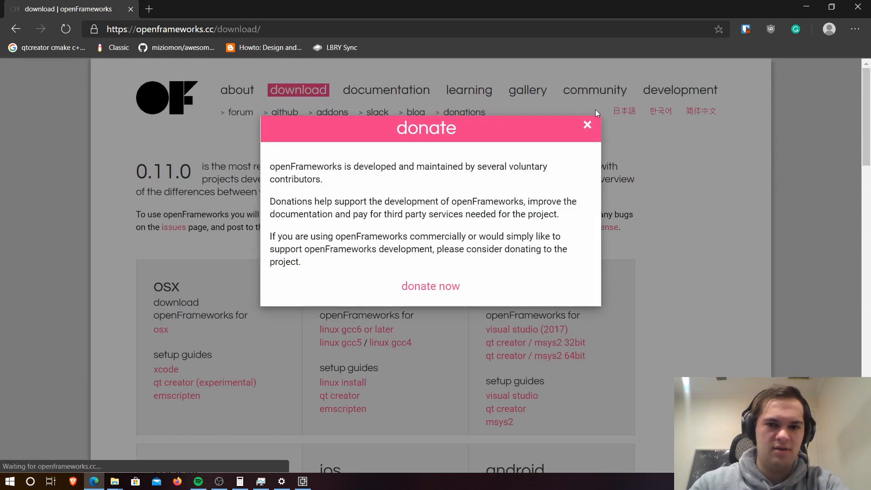
pyautogui.click(587, 125)
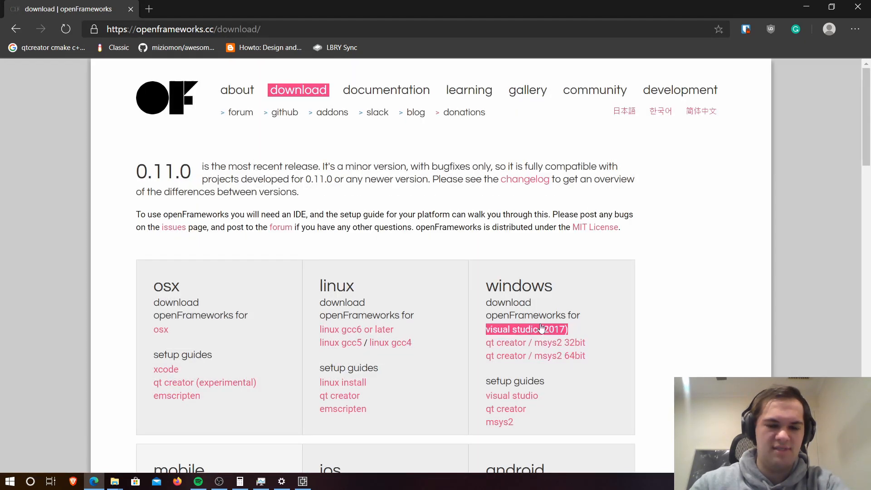
pyautogui.moveTo(114, 481)
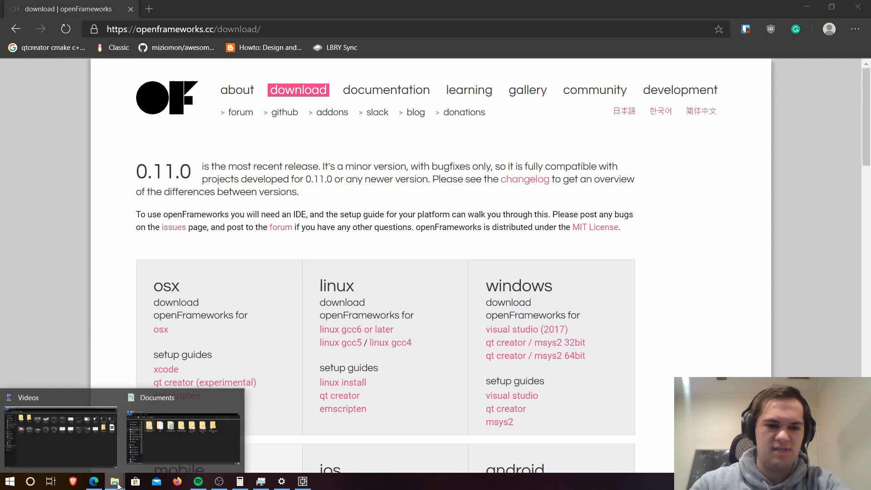
# Bring up the Documents window and go into its openframeworks folder.
pyautogui.click(115, 481)
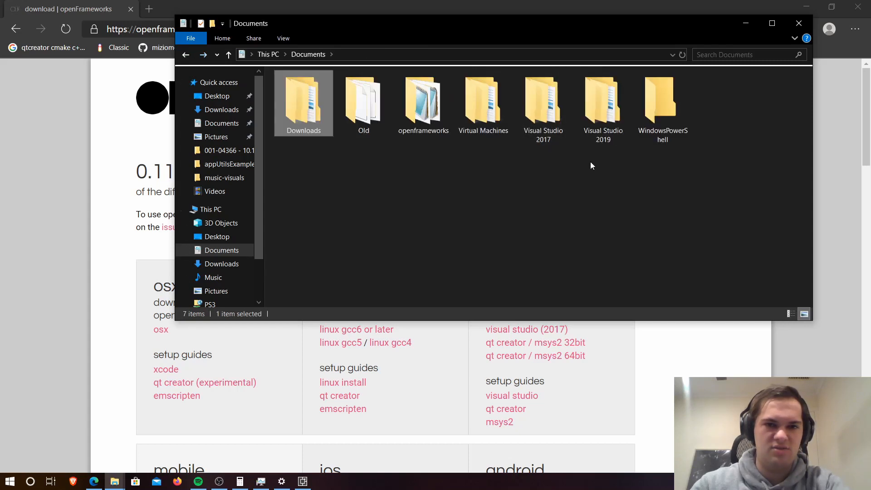
pyautogui.click(423, 103)
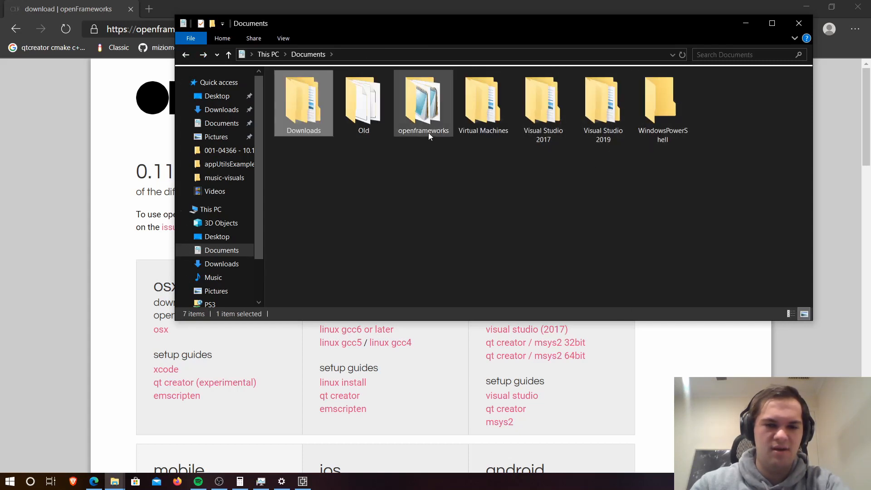
pyautogui.doubleClick(423, 102)
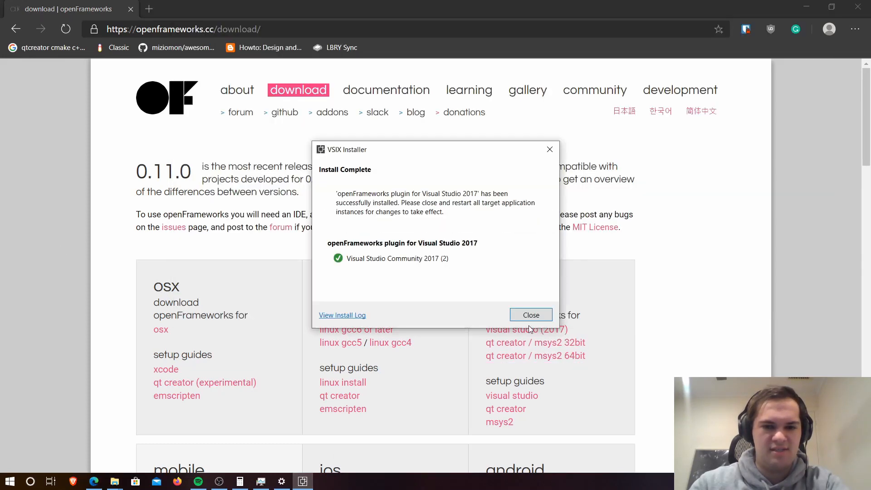
# Launch Visual Studio 2017 and create a new openFrameworks project named 'example'.
pyautogui.write('vis')
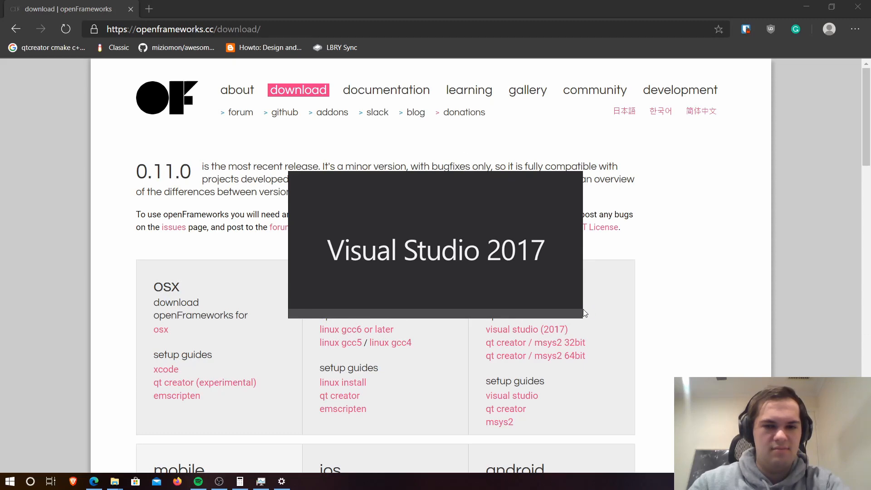
pyautogui.click(10, 23)
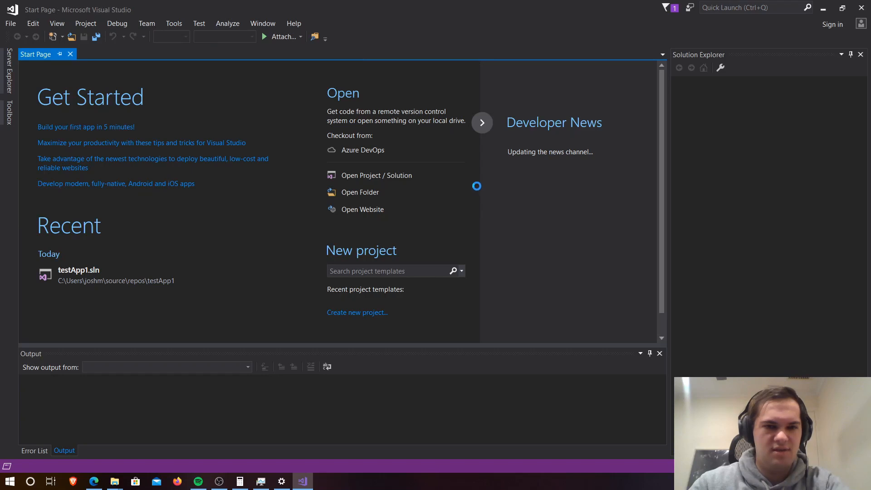
pyautogui.click(357, 313)
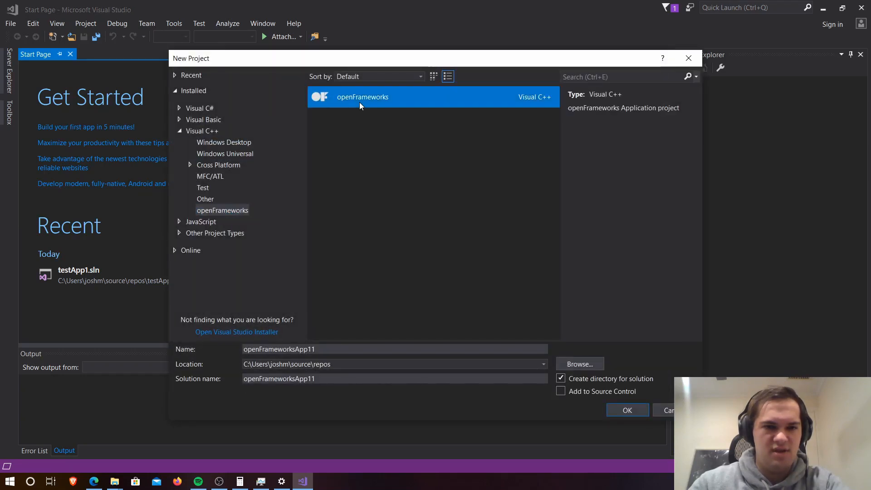
pyautogui.write('ea')
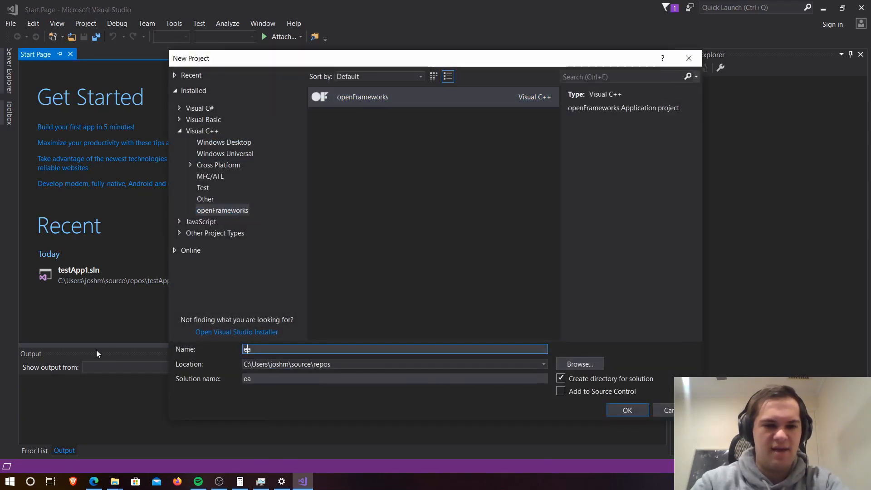
pyautogui.click(627, 410)
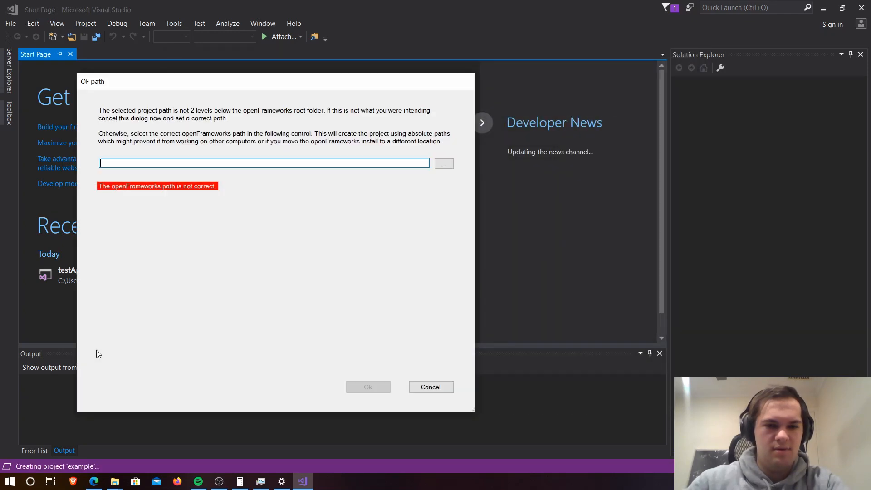
# Point the project's openFrameworks path to Documents\openframeworks and accept it.
pyautogui.click(443, 162)
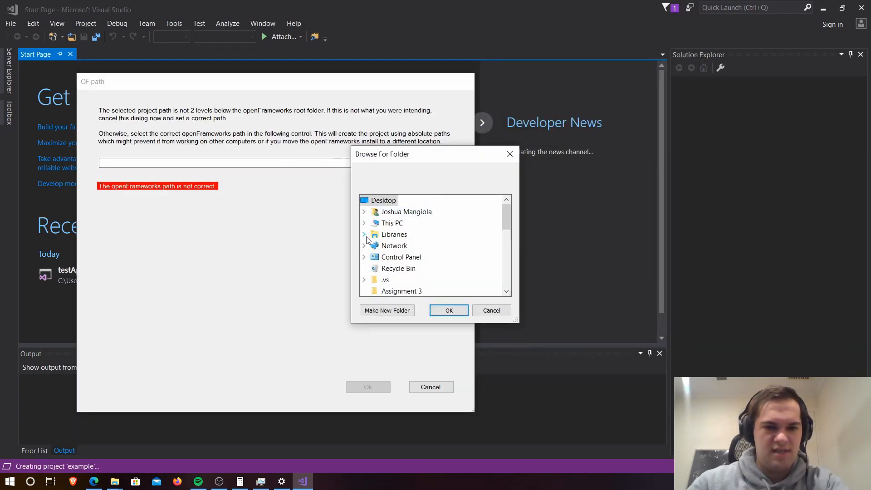
pyautogui.click(364, 235)
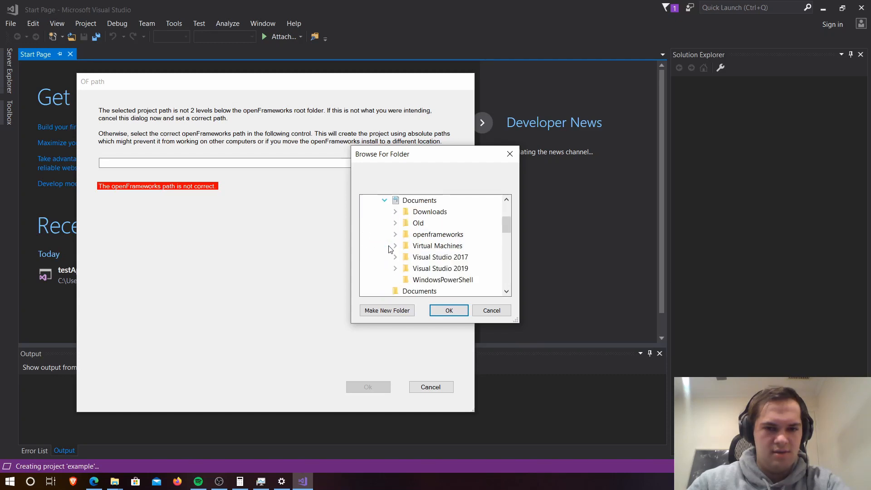
pyautogui.doubleClick(438, 234)
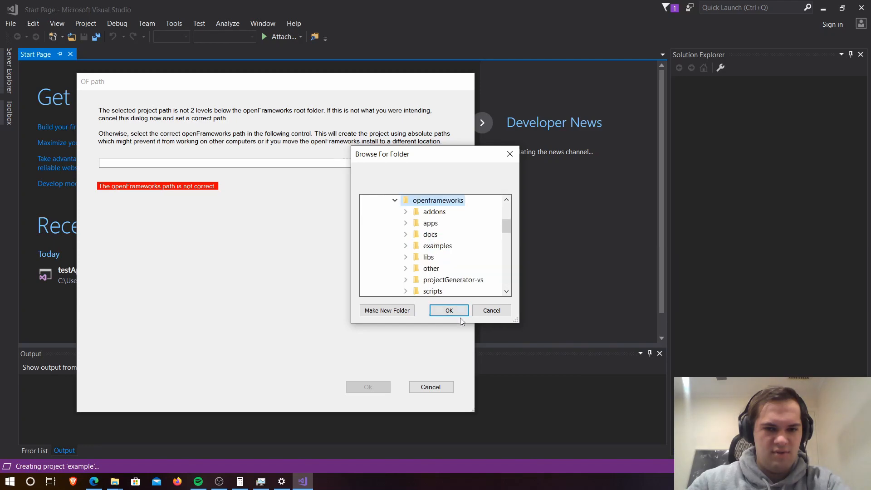
pyautogui.click(449, 310)
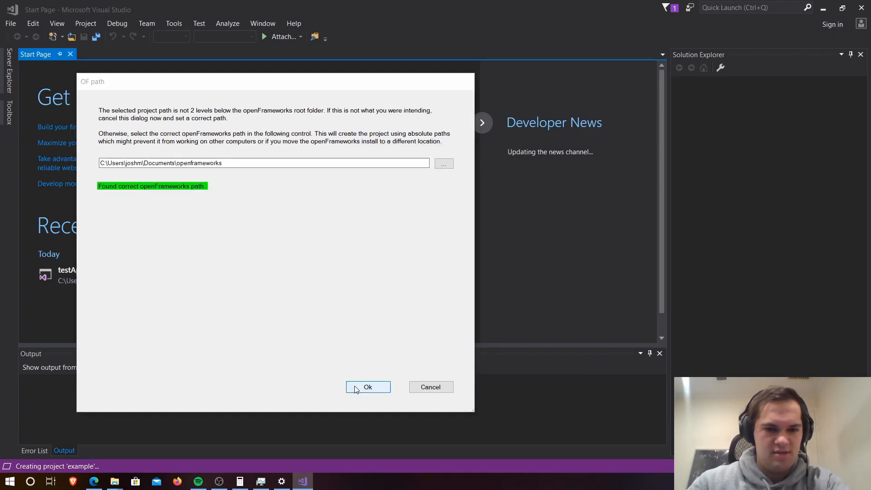
pyautogui.click(368, 386)
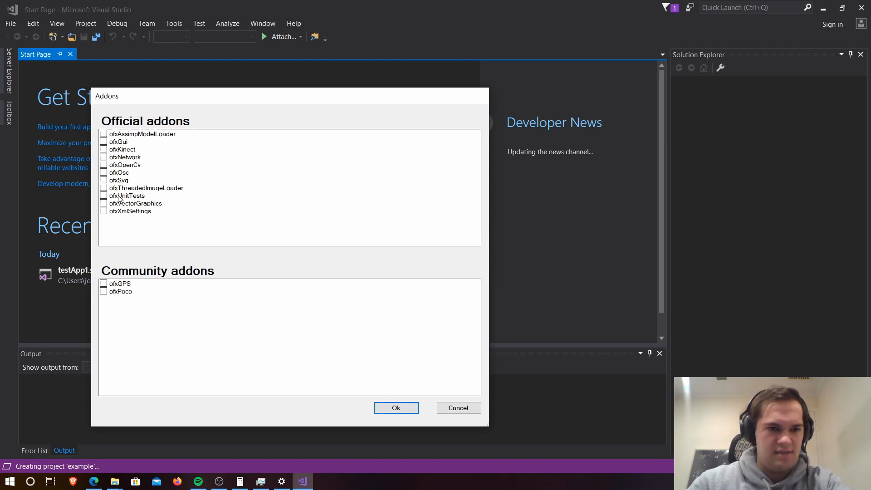
# Include the ofxGui addon and confirm, generating the example solution.
pyautogui.click(104, 142)
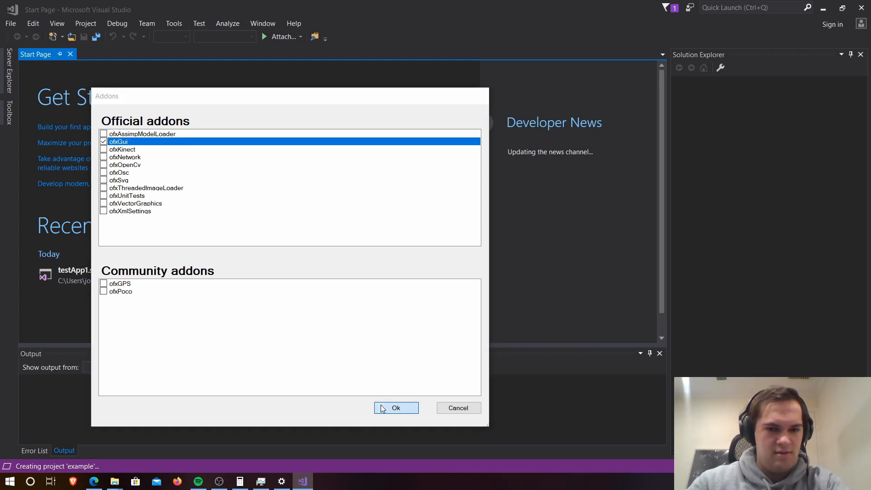
pyautogui.click(396, 407)
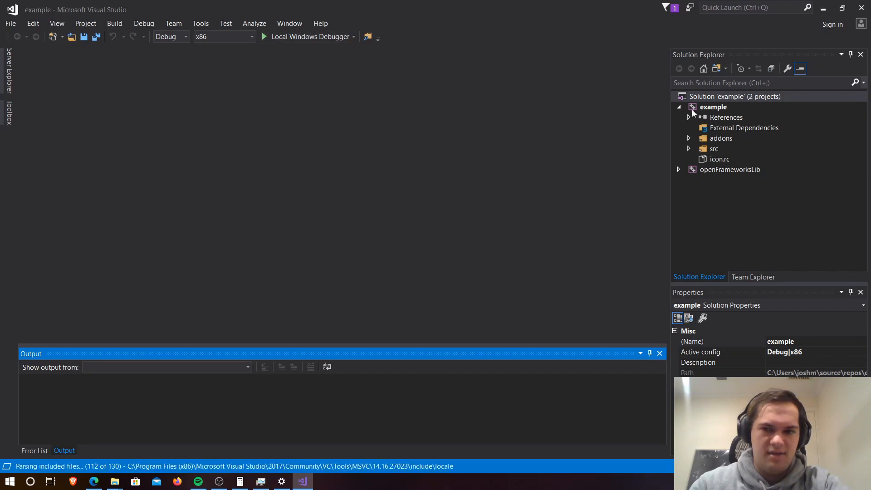
pyautogui.rightClick(714, 107)
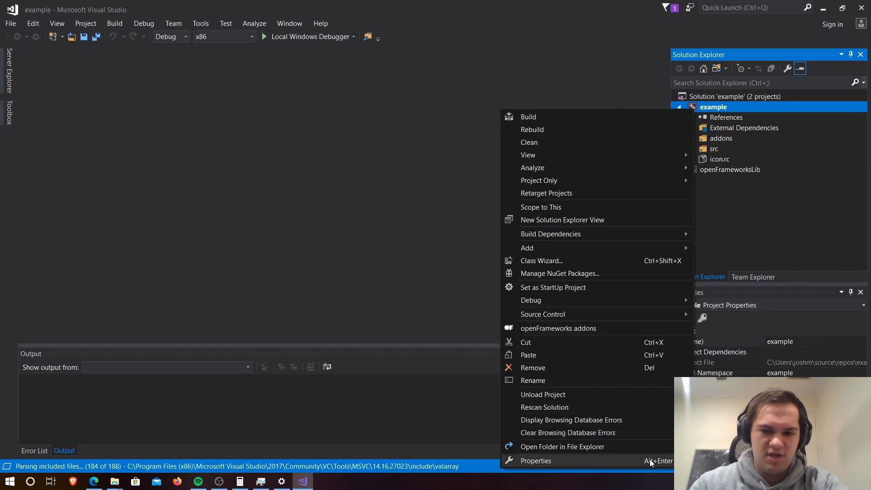
pyautogui.click(536, 461)
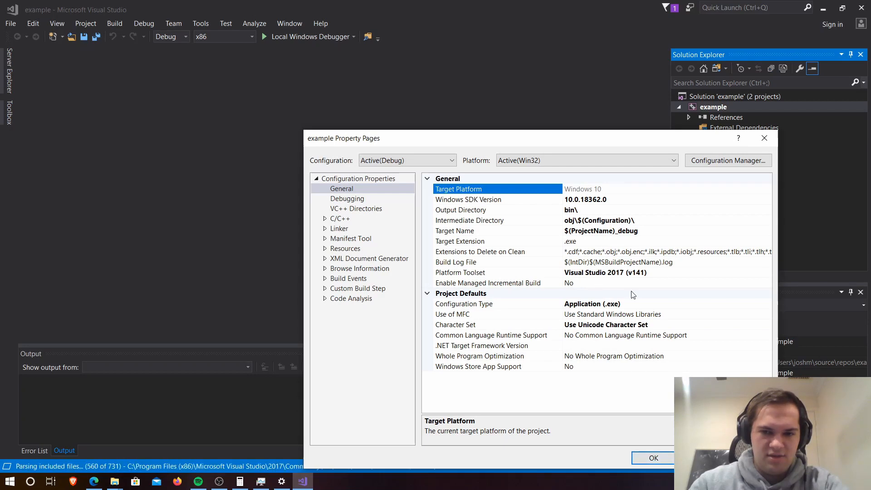
pyautogui.click(652, 458)
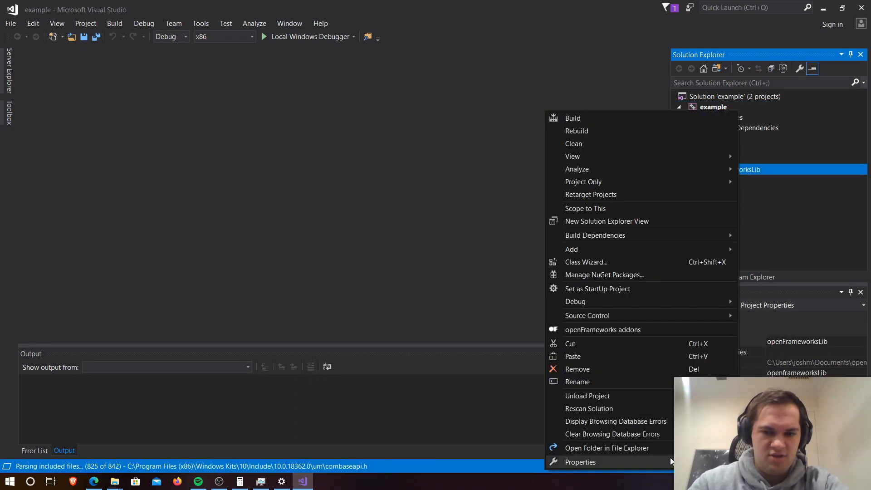
pyautogui.click(580, 462)
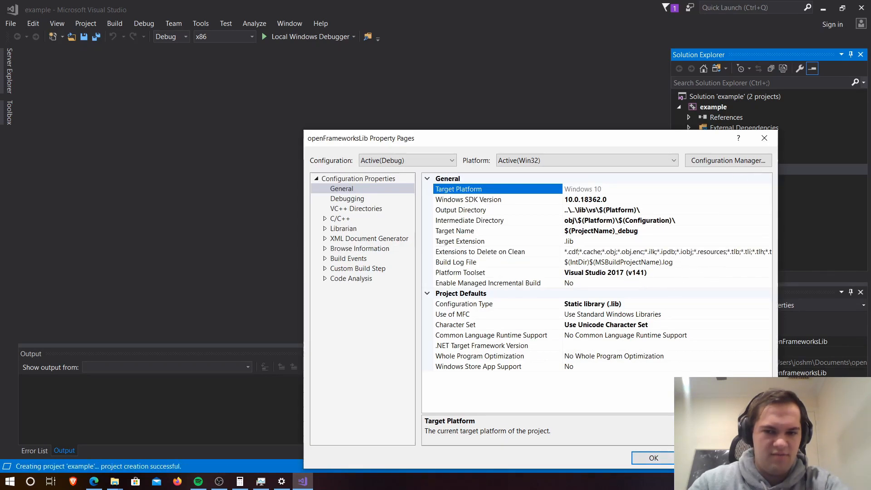
pyautogui.click(653, 458)
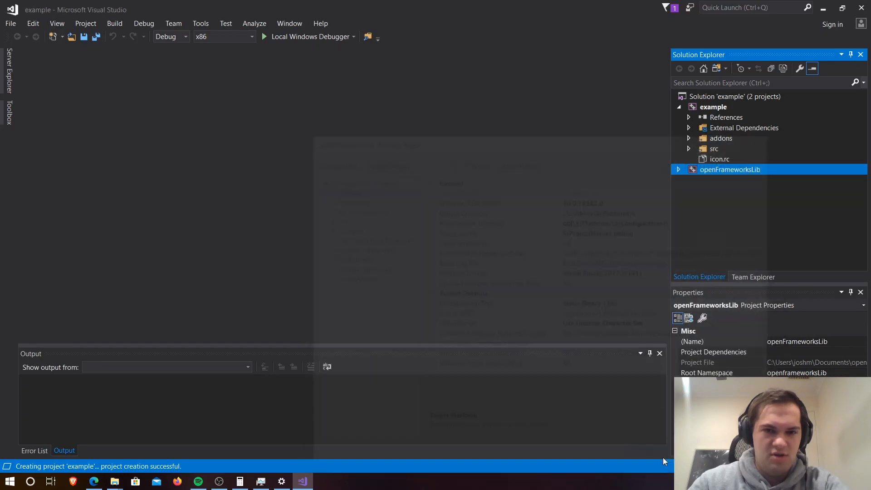